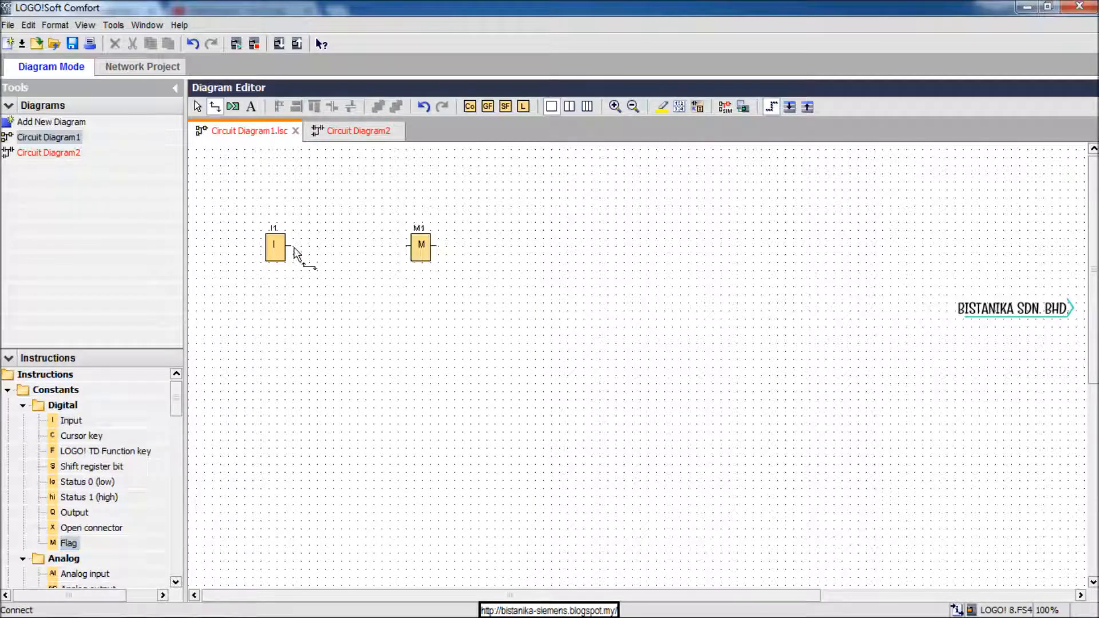
Step: Connect the output of input block I1 to flag M1 in Circuit Diagram1
{"action": "left_click_drag", "start_coordinate": [284, 247], "coordinate": [410, 247]}
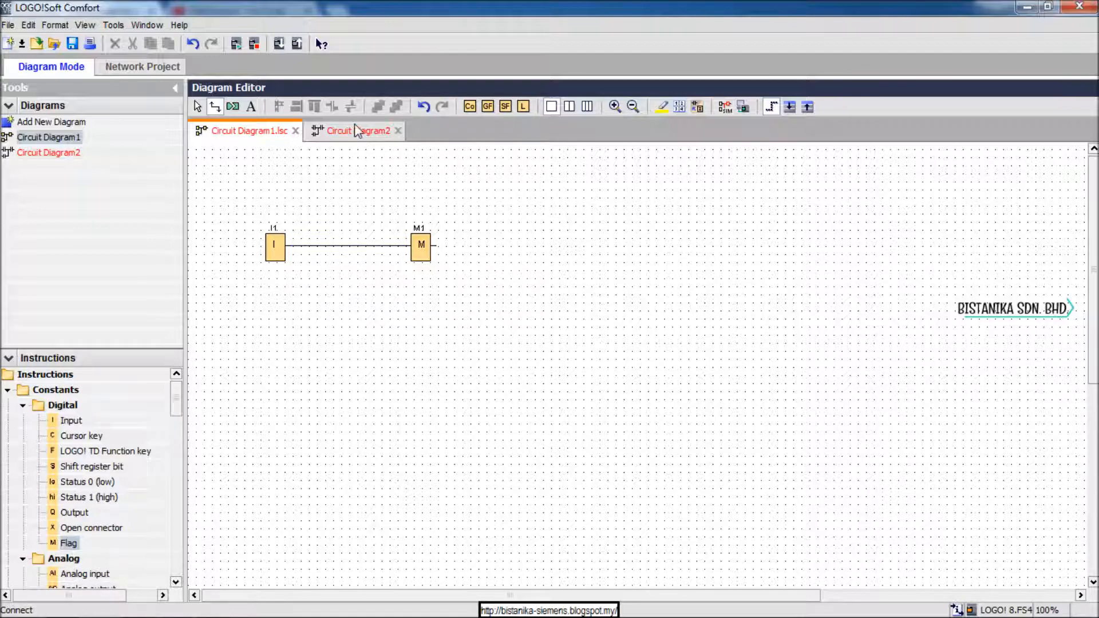
Step: Place make contact I1 and a relay coil on the first rung of Circuit Diagram2
{"action": "left_click", "coordinate": [354, 131]}
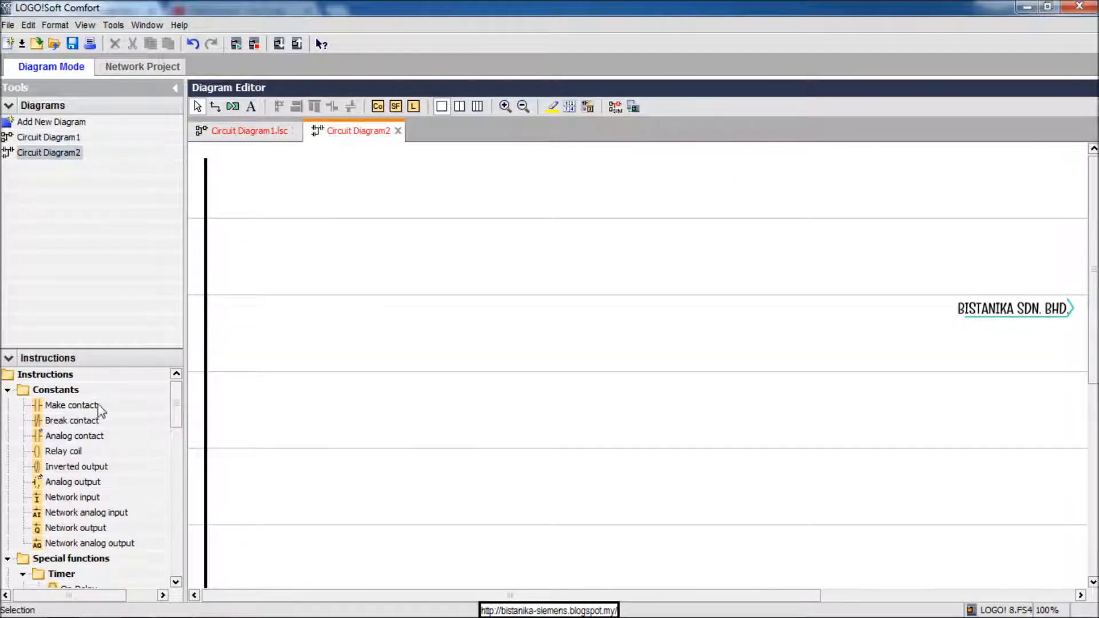
{"action": "left_click", "coordinate": [69, 406]}
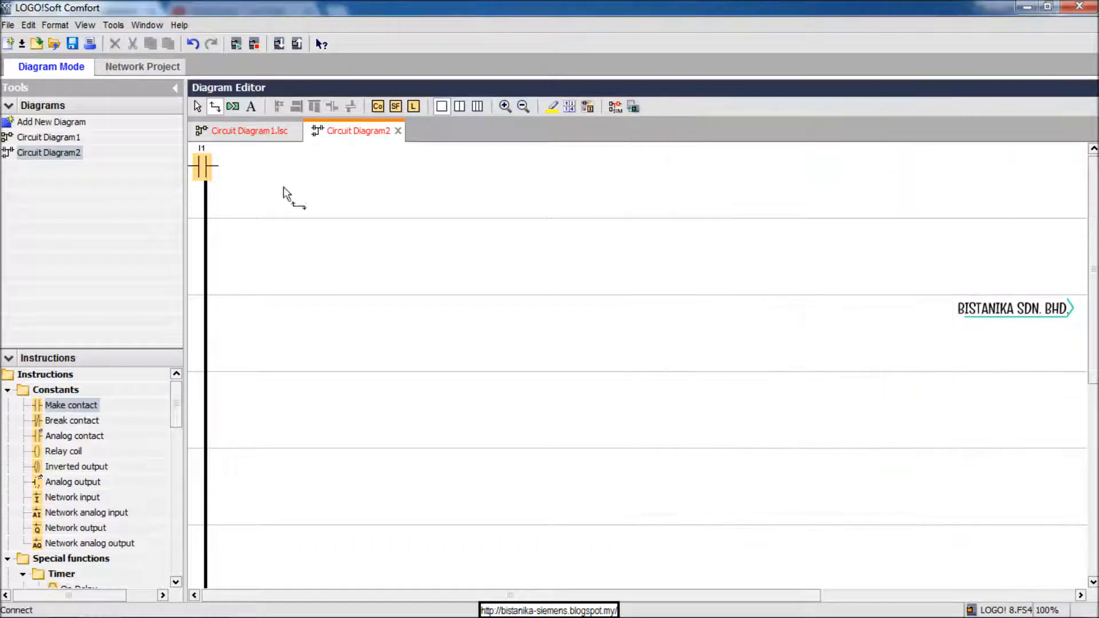
{"action": "left_click_drag", "start_coordinate": [203, 166], "coordinate": [279, 242]}
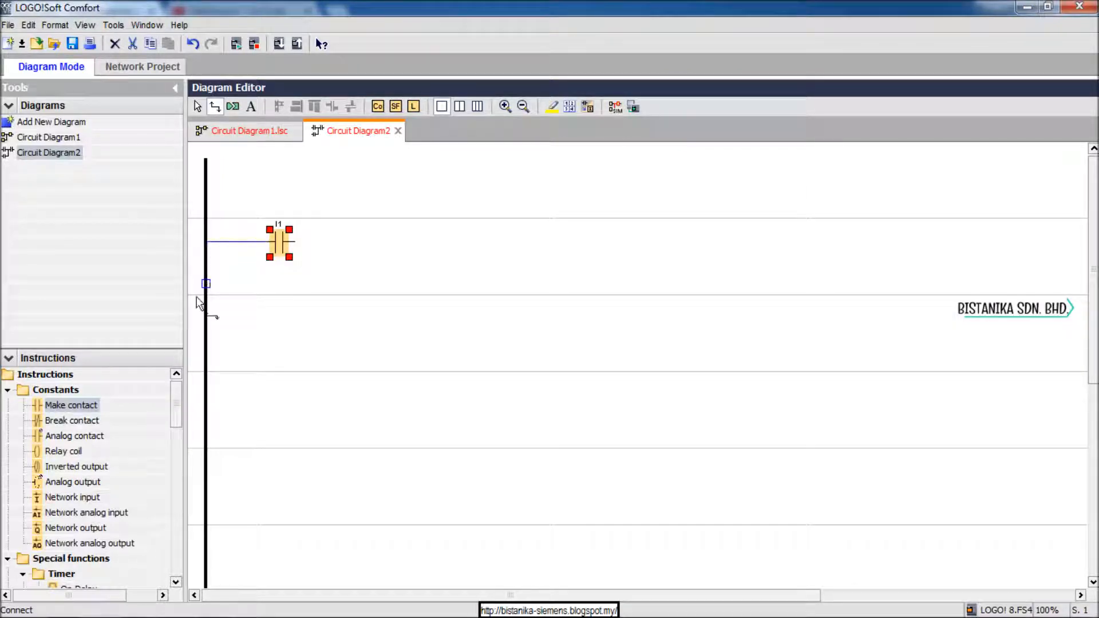
{"action": "left_click", "coordinate": [57, 451]}
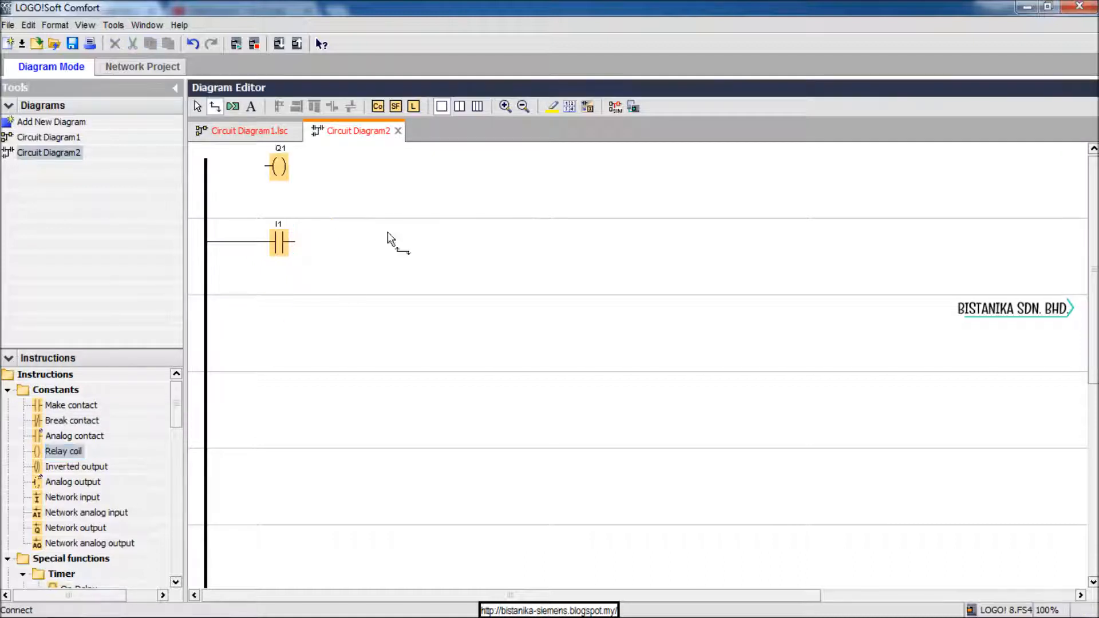
{"action": "left_click_drag", "start_coordinate": [278, 166], "coordinate": [356, 242]}
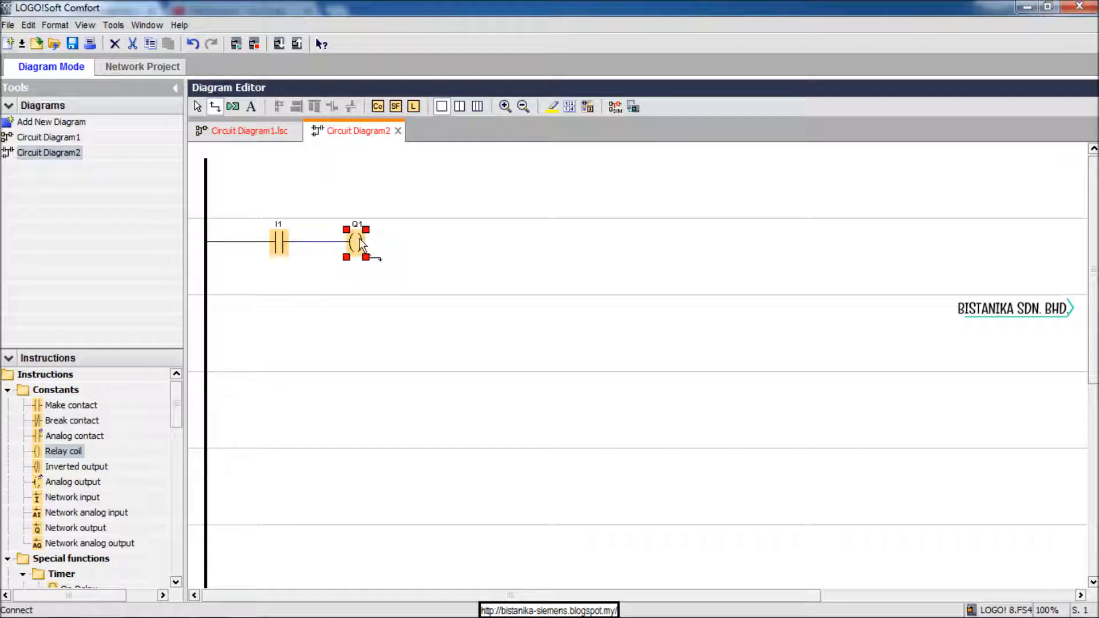
Step: Assign the coil the M1 [Flag] block name in its settings
{"action": "double_click", "coordinate": [355, 242]}
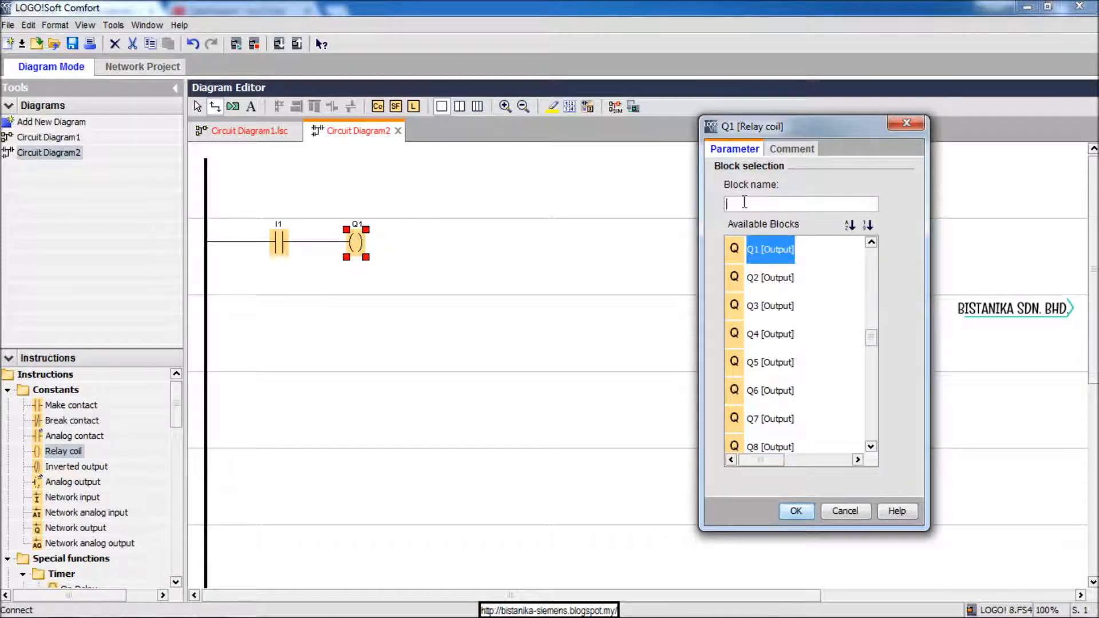
{"action": "type", "text": "m"}
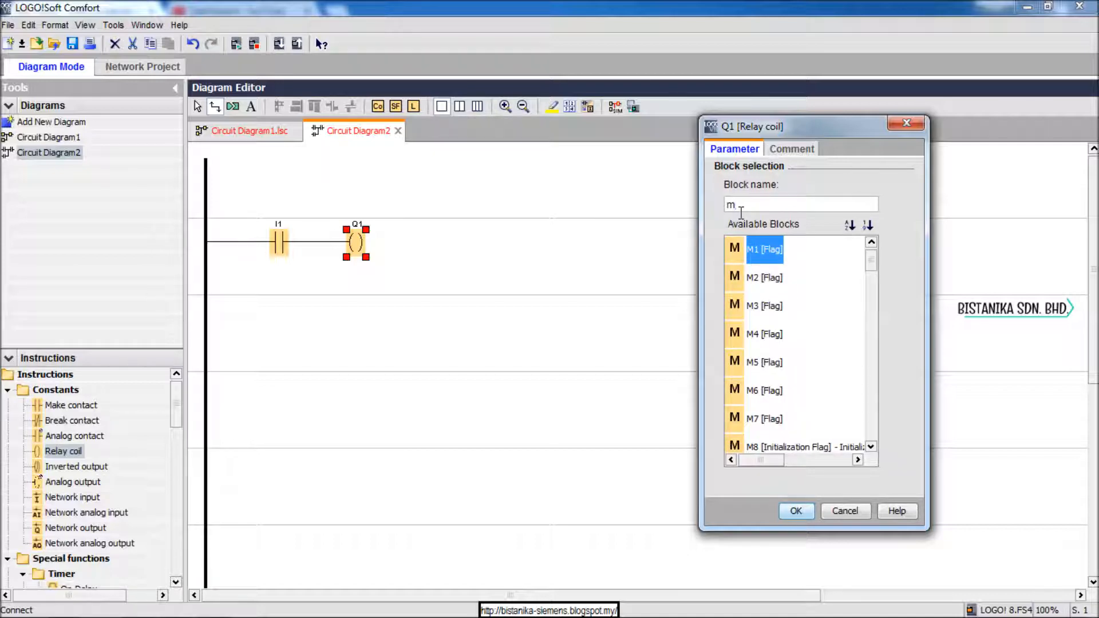
{"action": "left_click", "coordinate": [796, 511]}
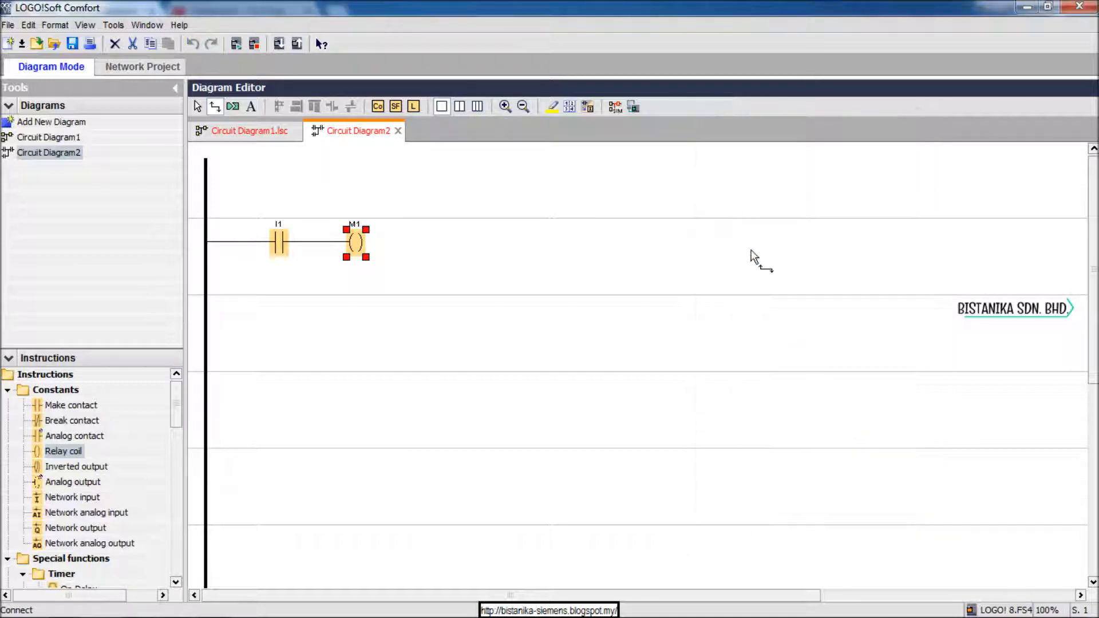
{"action": "left_click", "coordinate": [272, 293]}
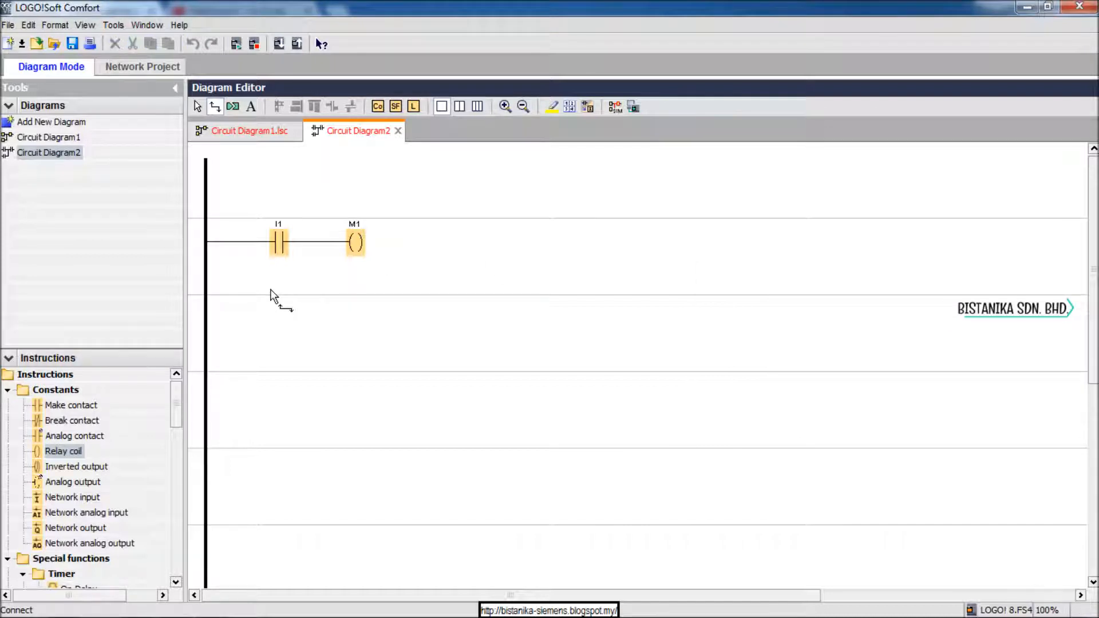
{"action": "mouse_move", "coordinate": [81, 433]}
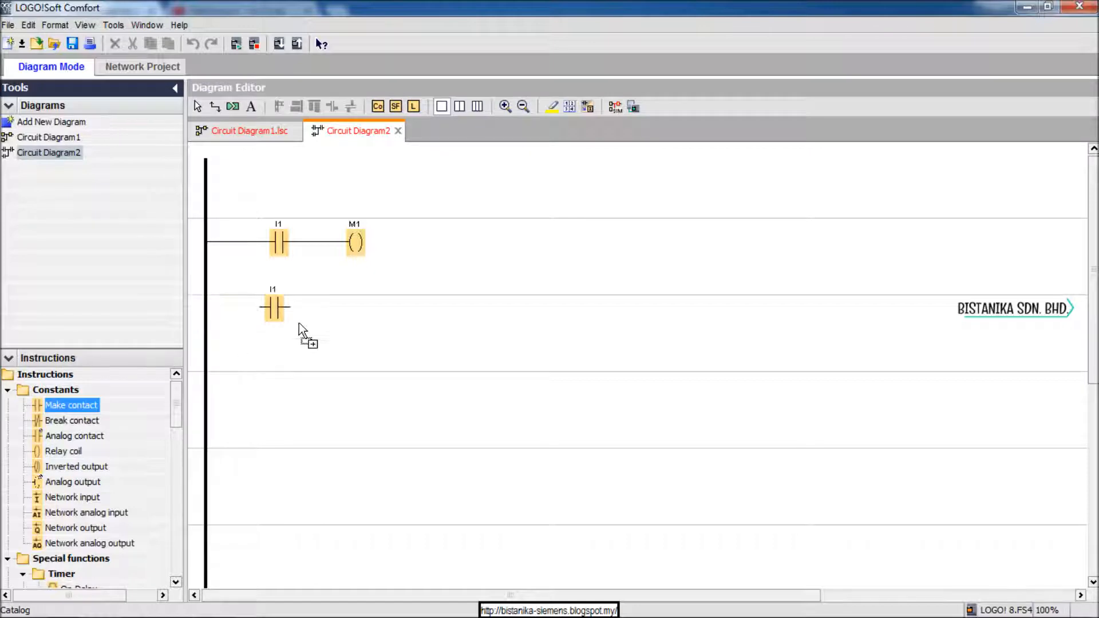
Step: Place make contact I2 and a relay coil on the second rung
{"action": "left_click_drag", "start_coordinate": [274, 307], "coordinate": [201, 243]}
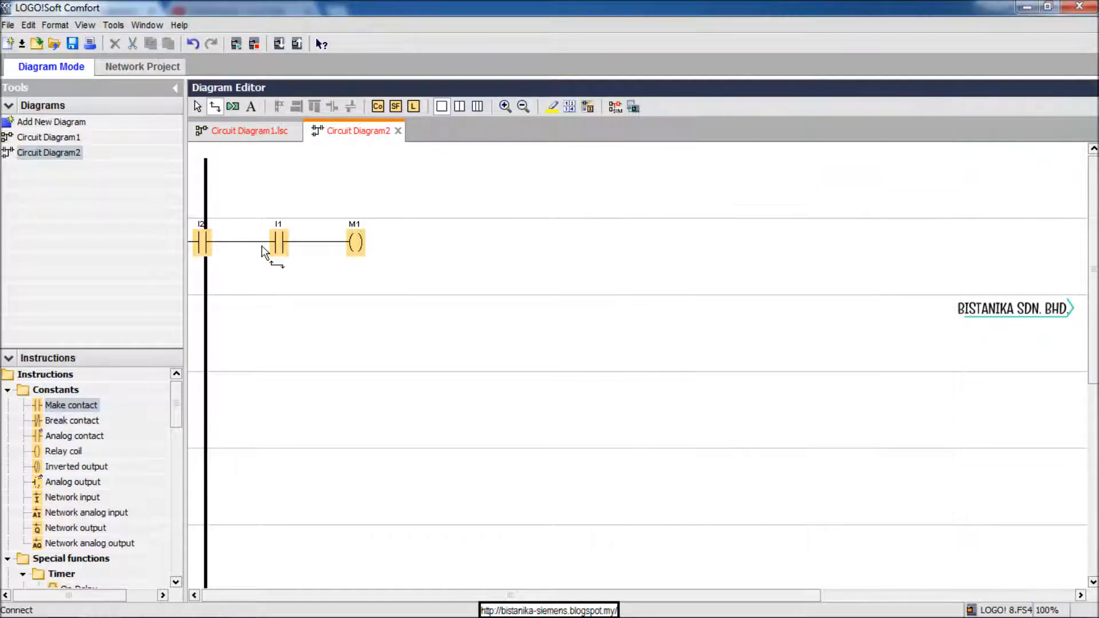
{"action": "left_click_drag", "start_coordinate": [202, 242], "coordinate": [277, 321]}
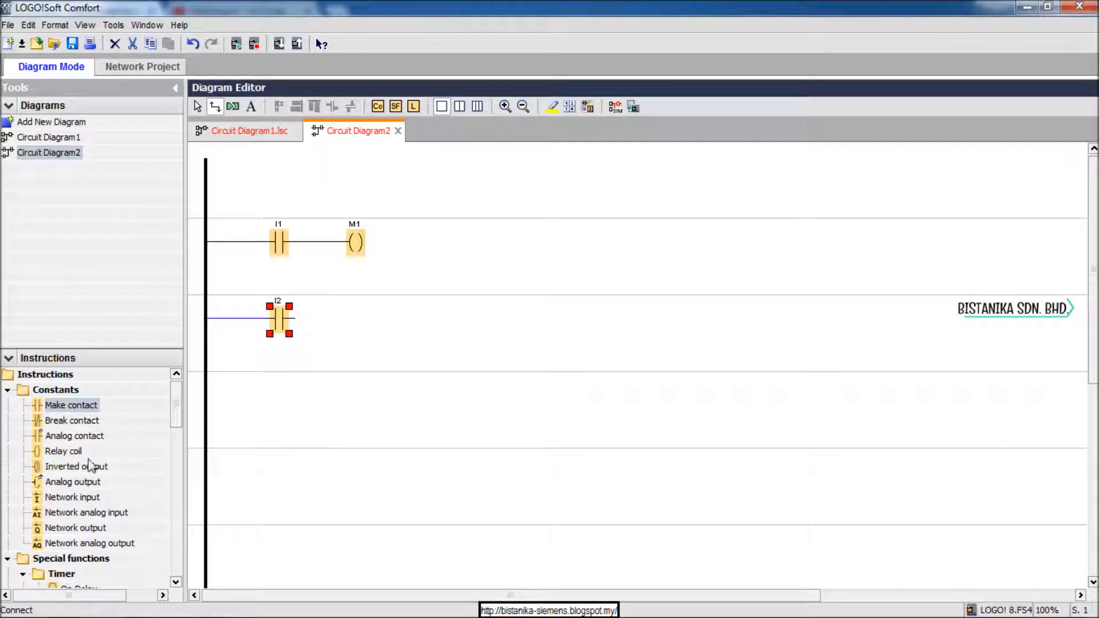
{"action": "left_click", "coordinate": [63, 451]}
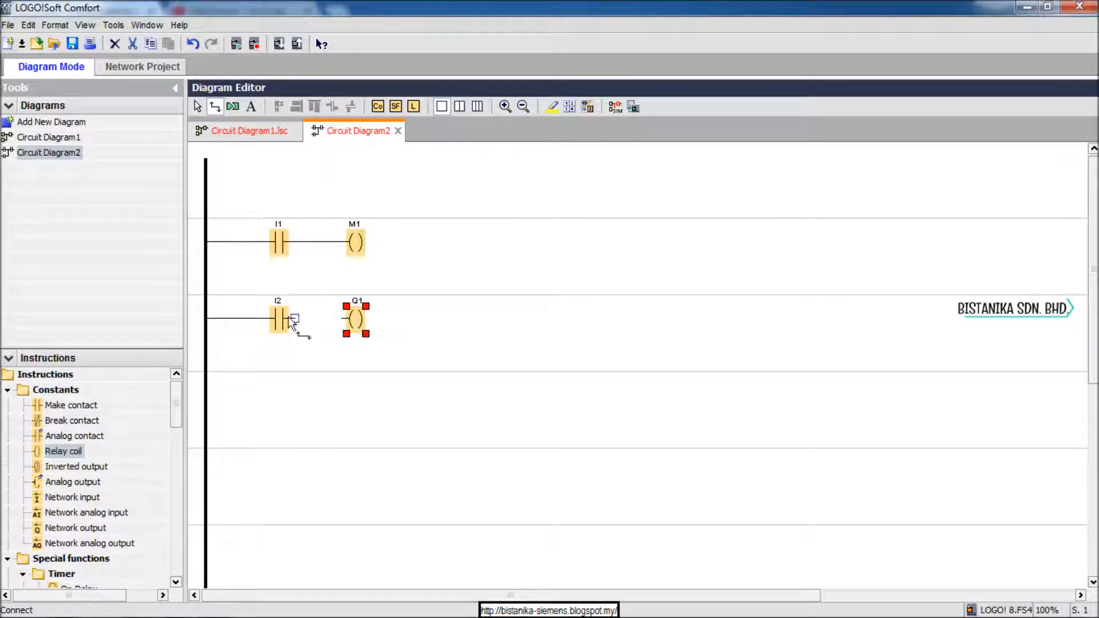
Step: Assign the second coil the internal flag IM1
{"action": "double_click", "coordinate": [355, 318]}
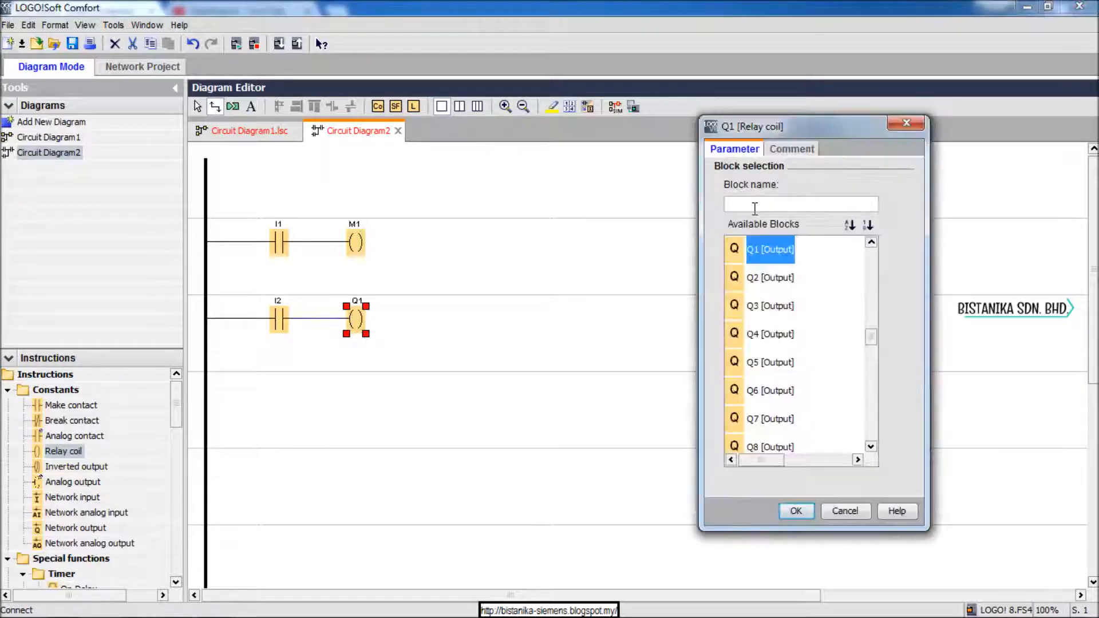
{"action": "type", "text": "M"}
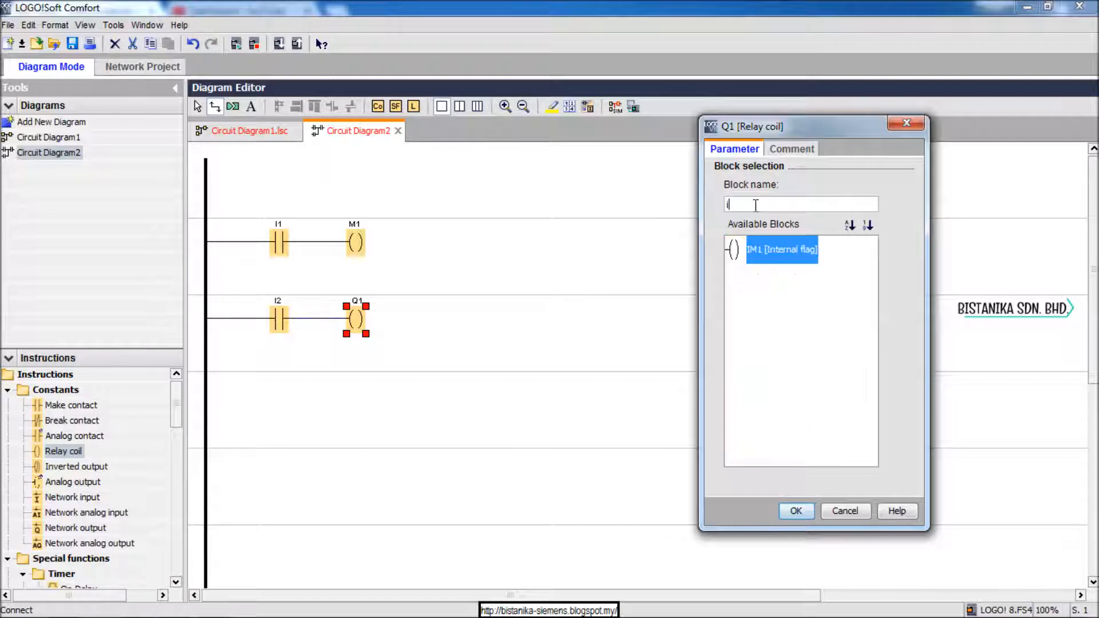
{"action": "type", "text": "m"}
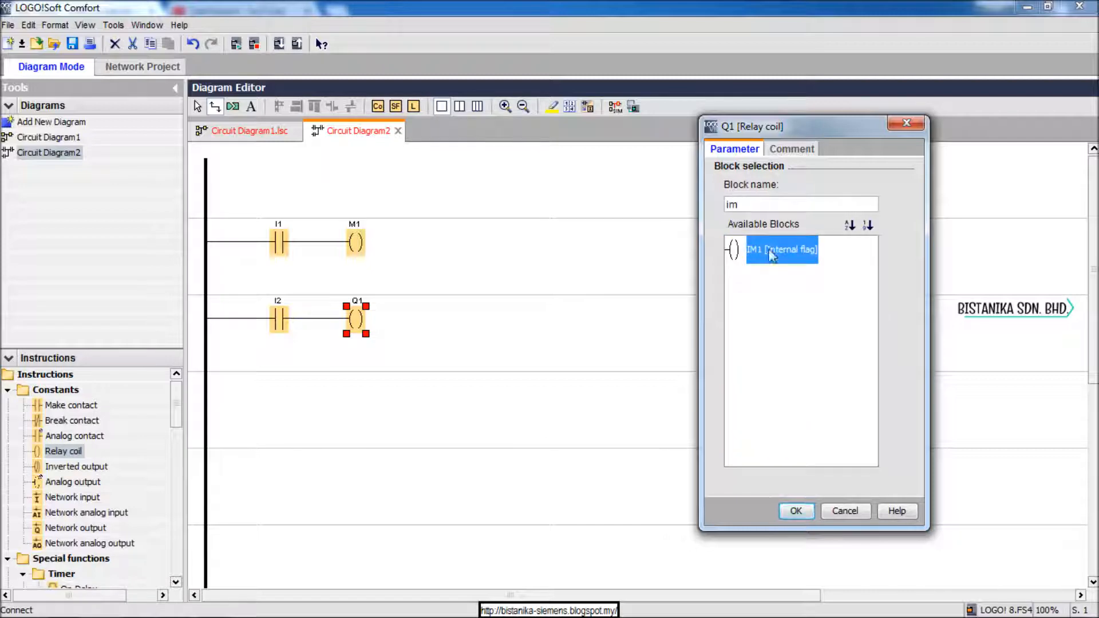
{"action": "left_click", "coordinate": [796, 511]}
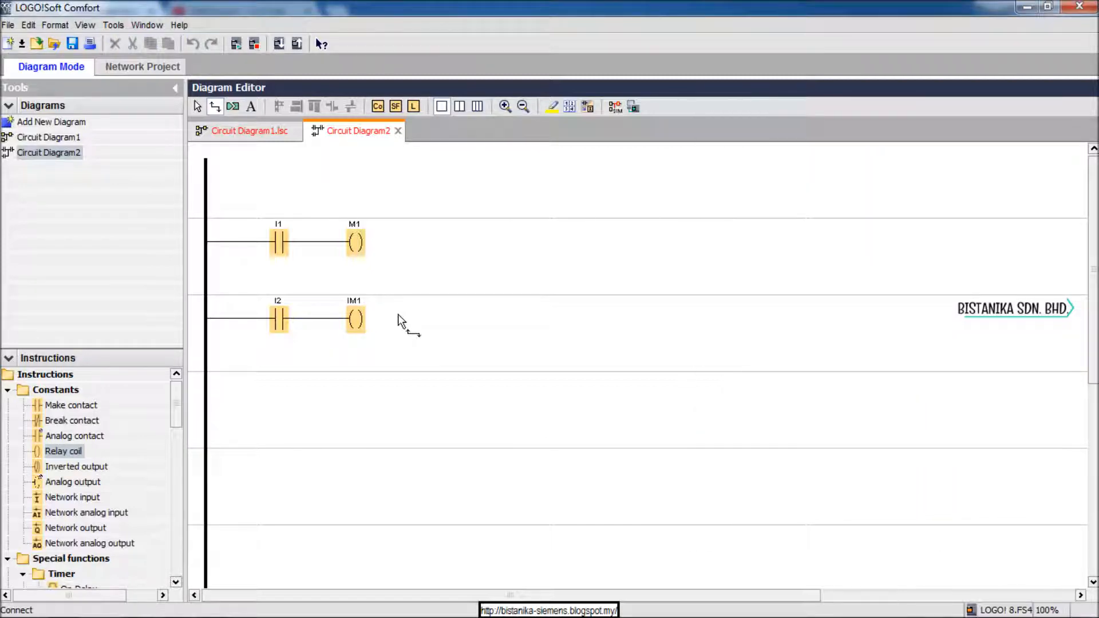
{"action": "mouse_move", "coordinate": [53, 455]}
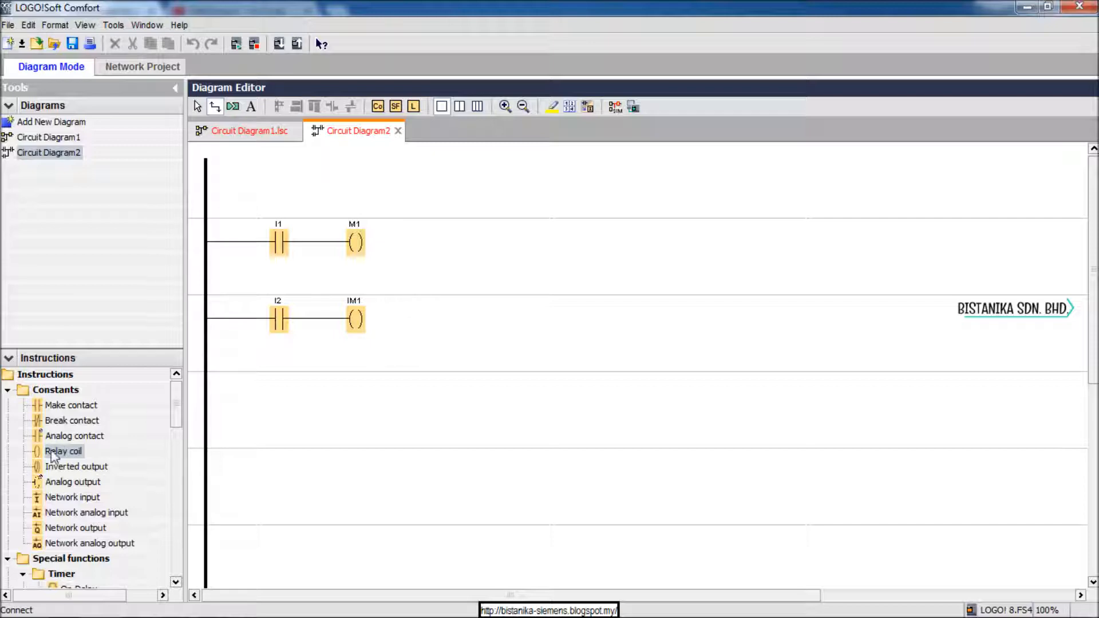
Step: Place contact I3 and a coil on the third rung and assign the coil open connector X1
{"action": "left_click_drag", "start_coordinate": [70, 406], "coordinate": [274, 384]}
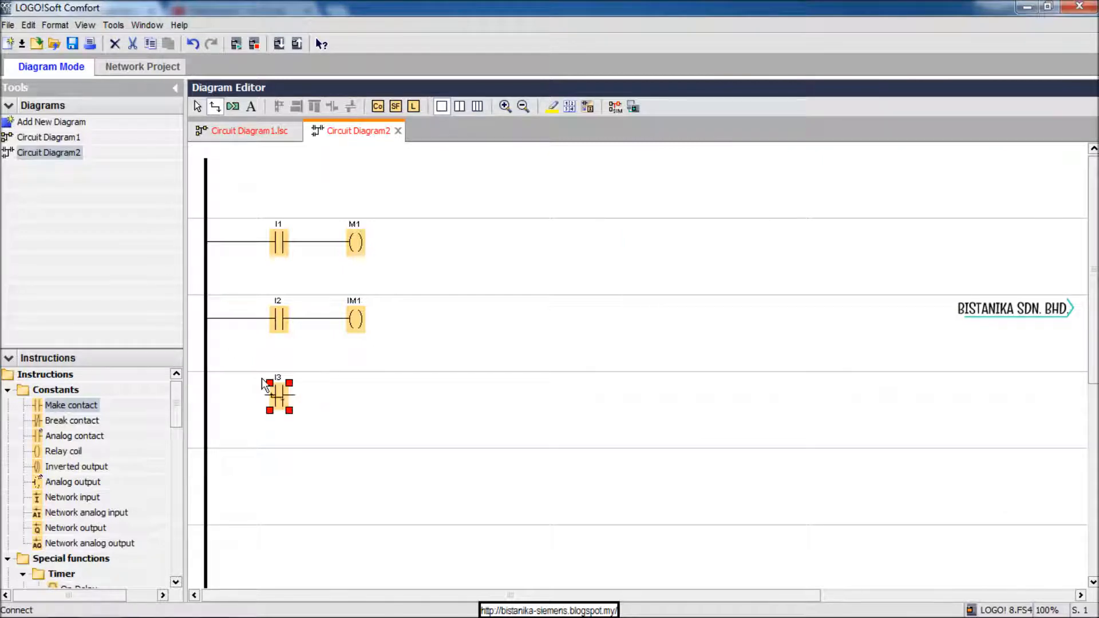
{"action": "left_click_drag", "start_coordinate": [207, 396], "coordinate": [269, 396]}
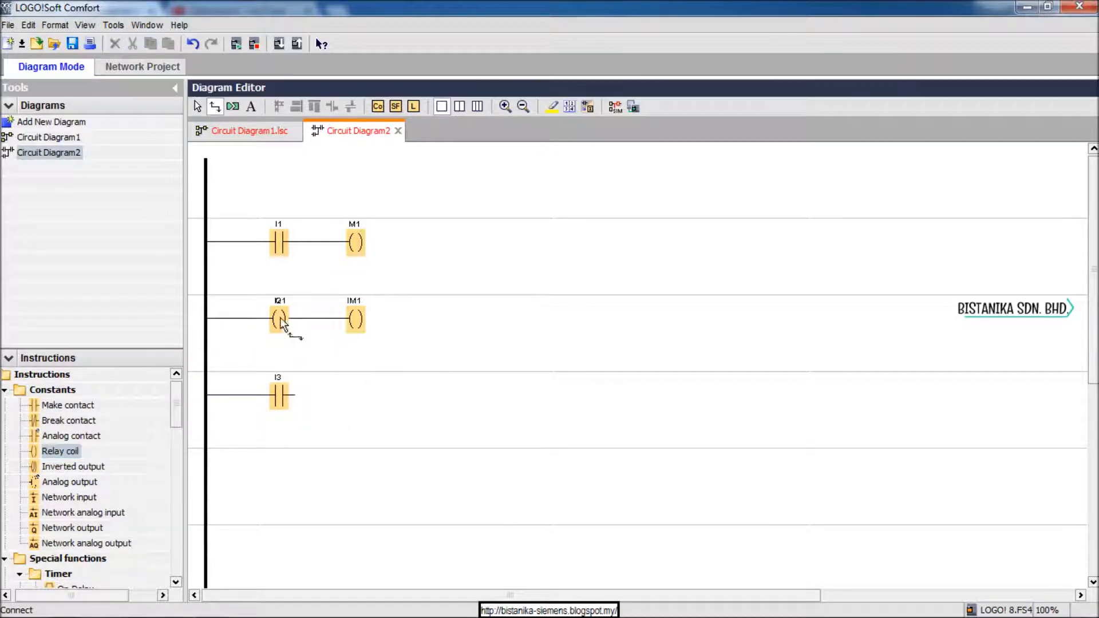
{"action": "left_click", "coordinate": [355, 396]}
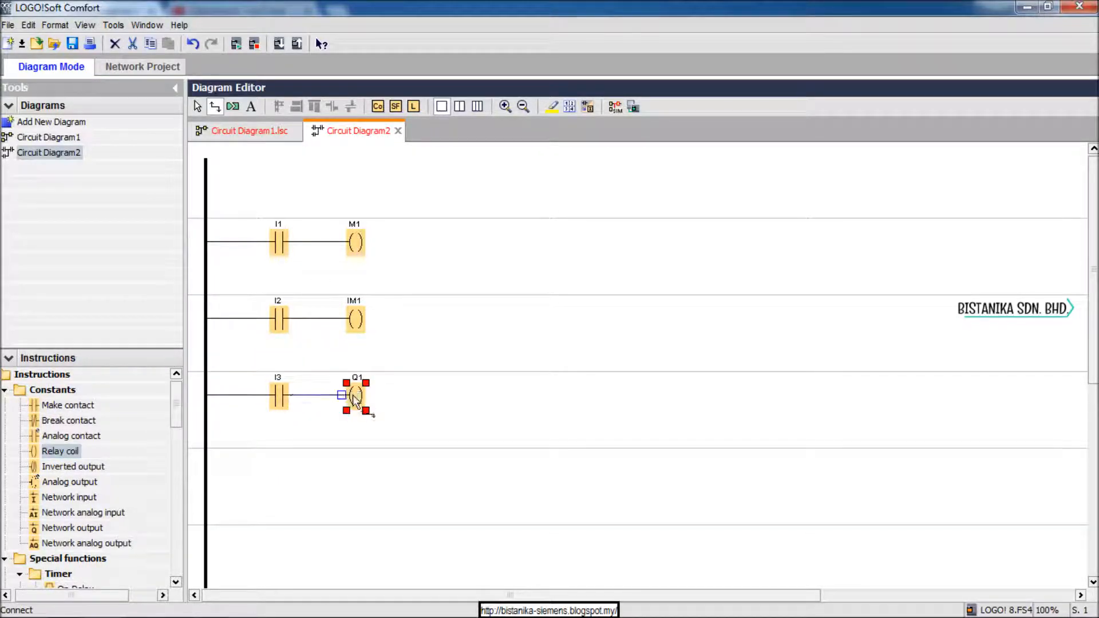
{"action": "double_click", "coordinate": [353, 397]}
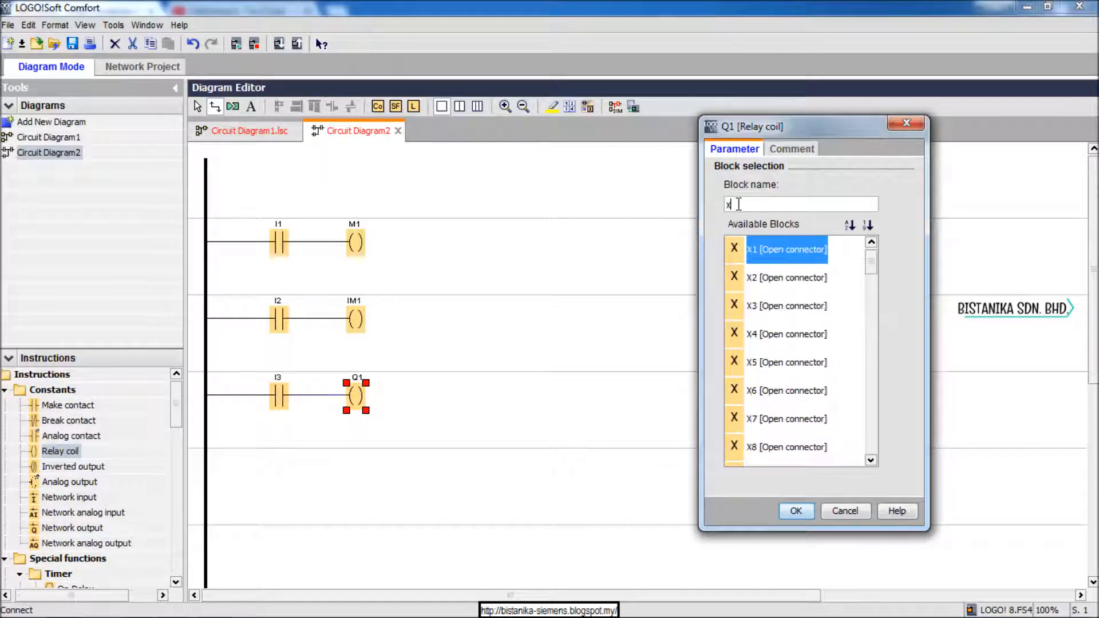
{"action": "left_click", "coordinate": [796, 511]}
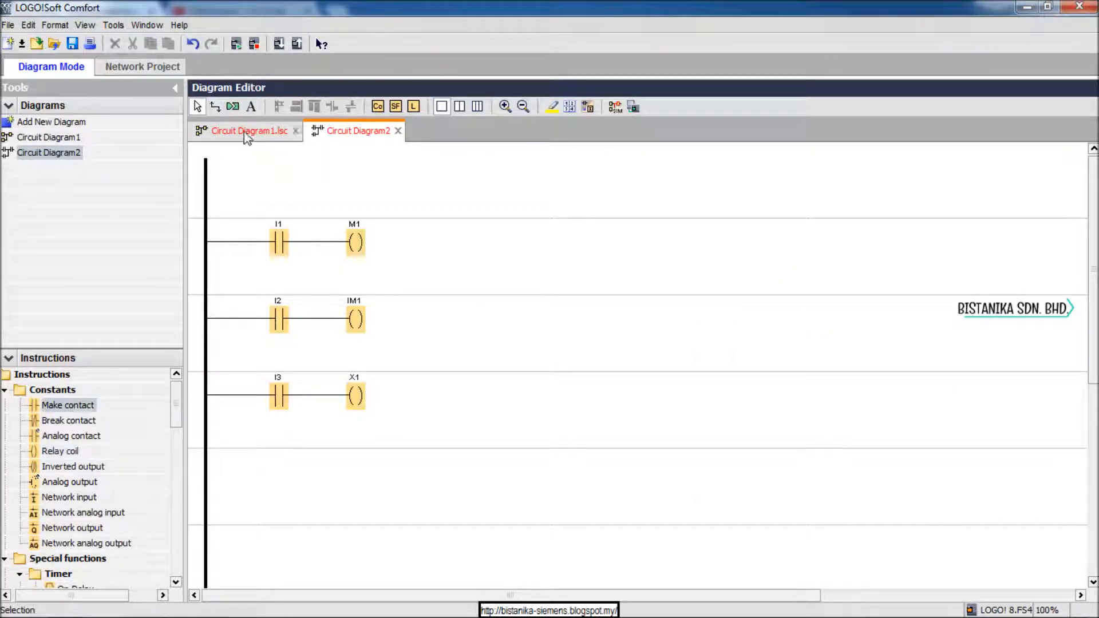
{"action": "mouse_move", "coordinate": [246, 135]}
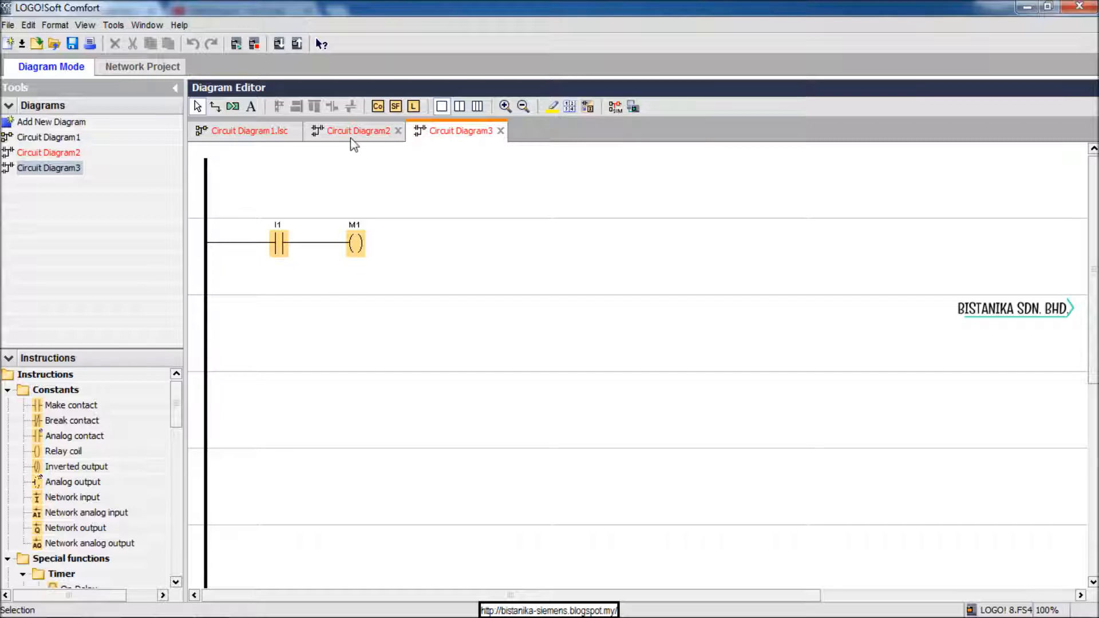
Step: Switch between the Circuit Diagram2, Circuit Diagram3 and Circuit Diagram1 tabs to review them
{"action": "left_click", "coordinate": [355, 131]}
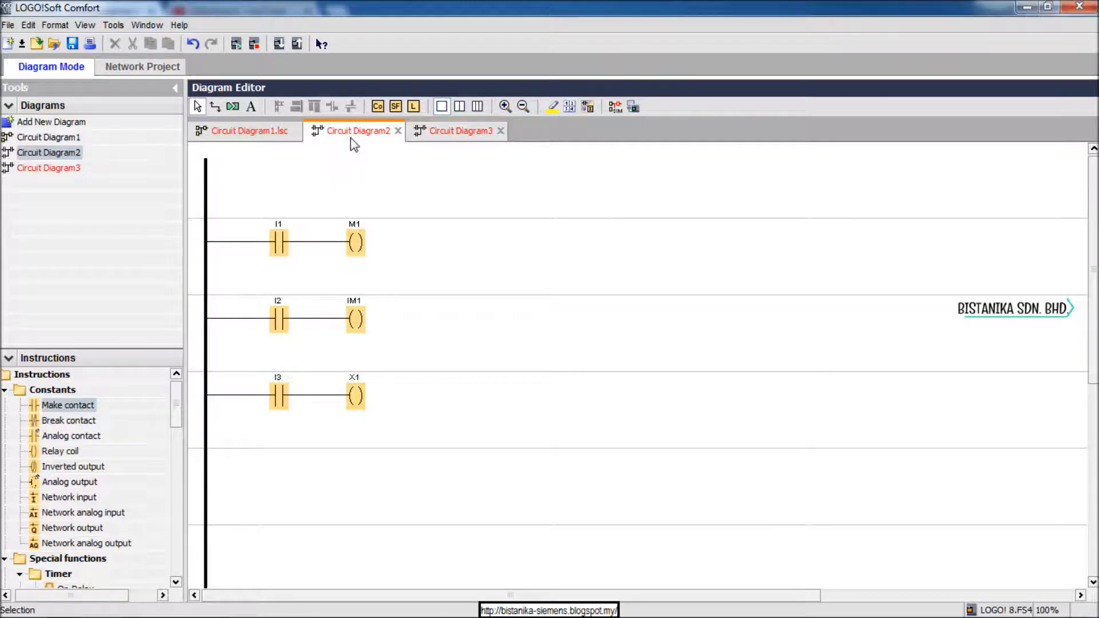
{"action": "left_click", "coordinate": [459, 131]}
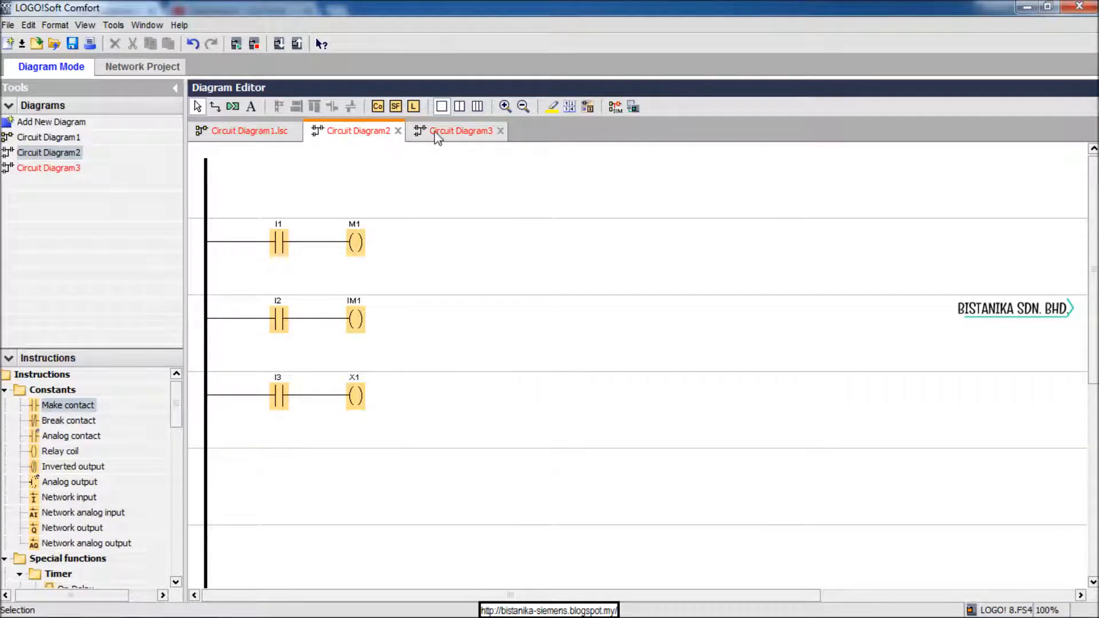
{"action": "left_click", "coordinate": [245, 131]}
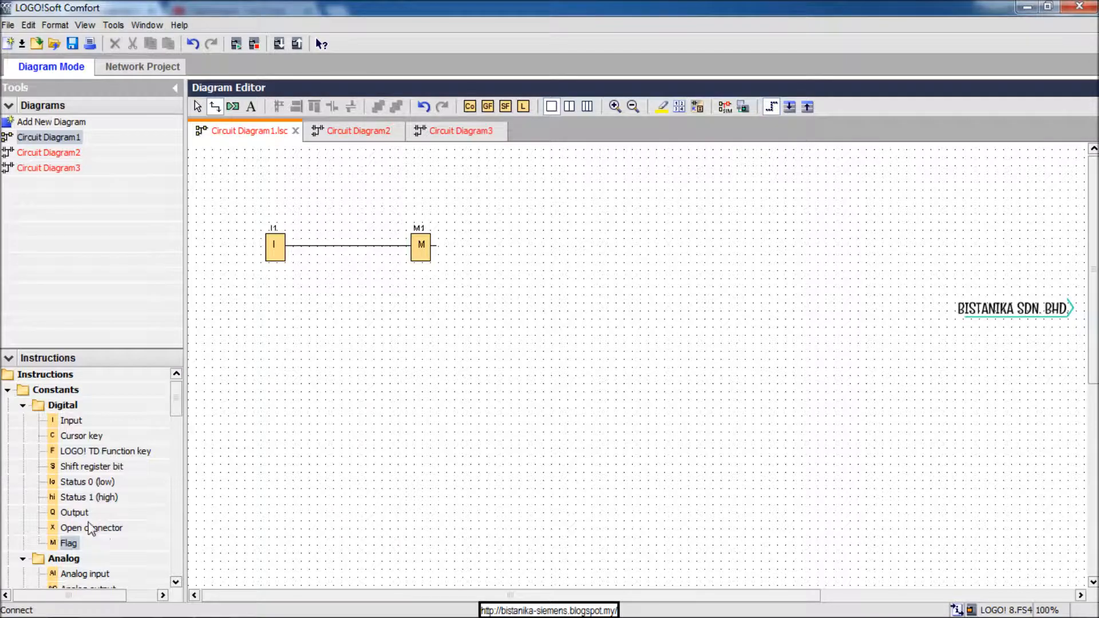
{"action": "mouse_move", "coordinate": [89, 534]}
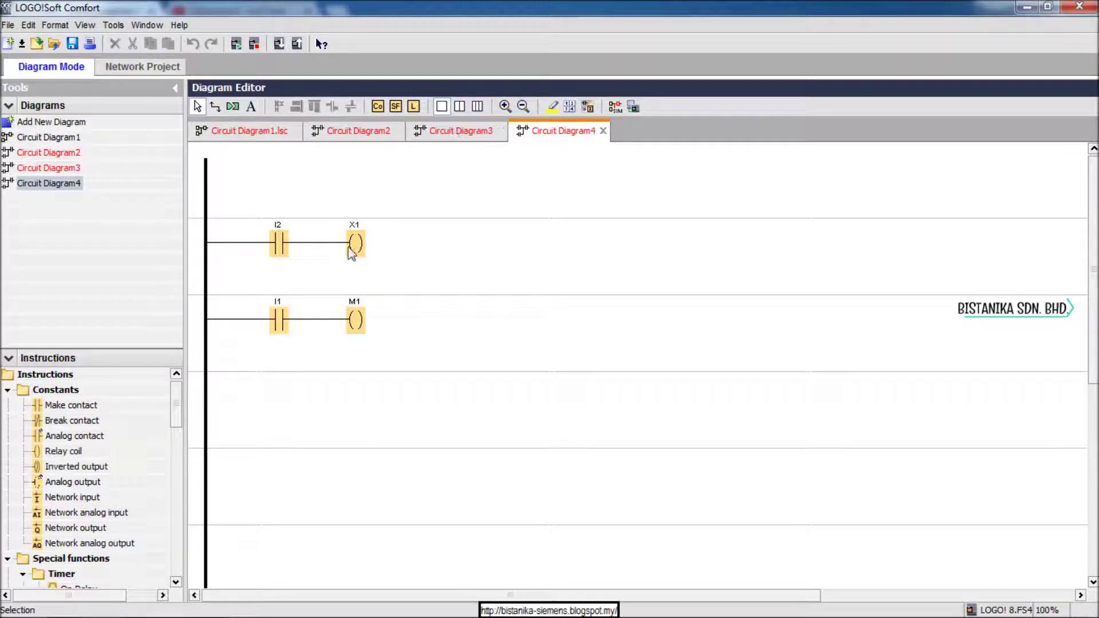
Step: View Circuit Diagram2, then Circuit Diagram4, ending on Circuit Diagram1.lsc
{"action": "left_click", "coordinate": [354, 131]}
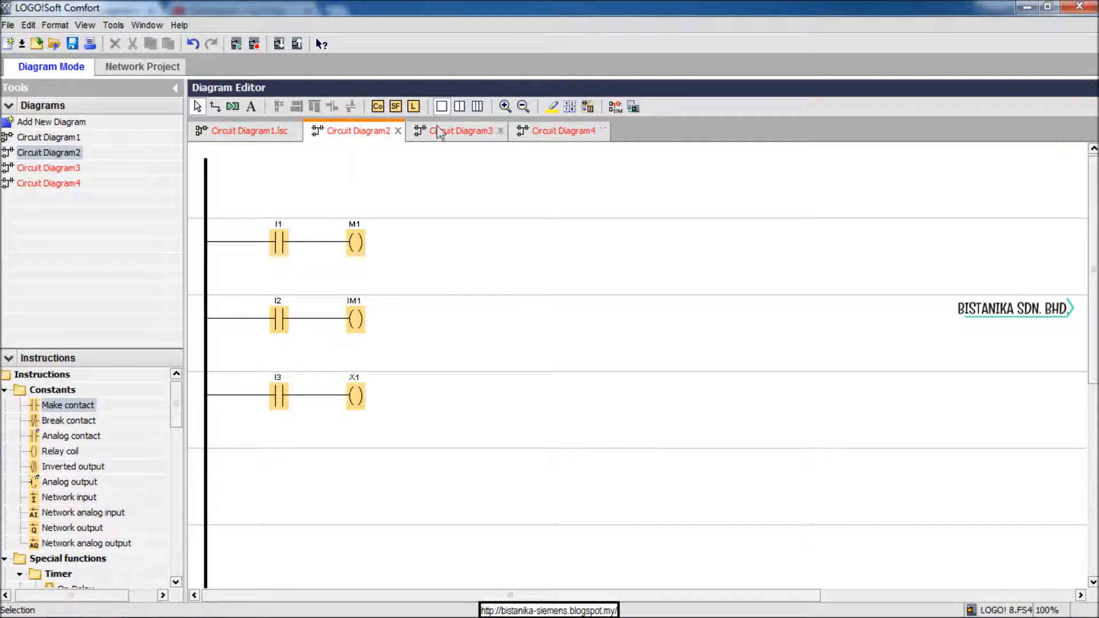
{"action": "left_click", "coordinate": [560, 131]}
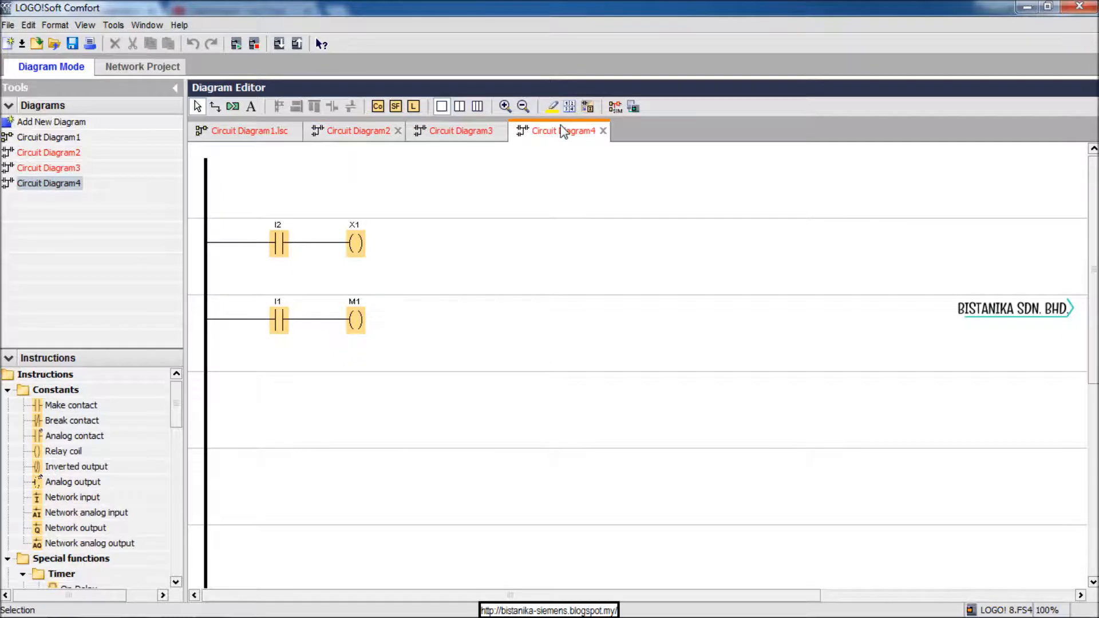
{"action": "left_click", "coordinate": [246, 131]}
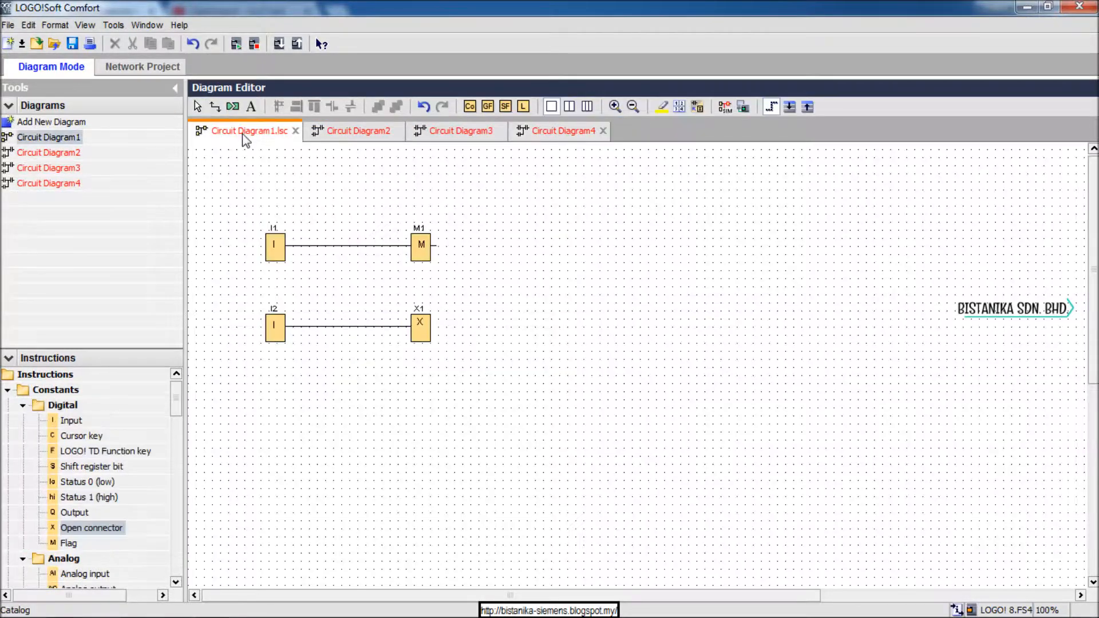